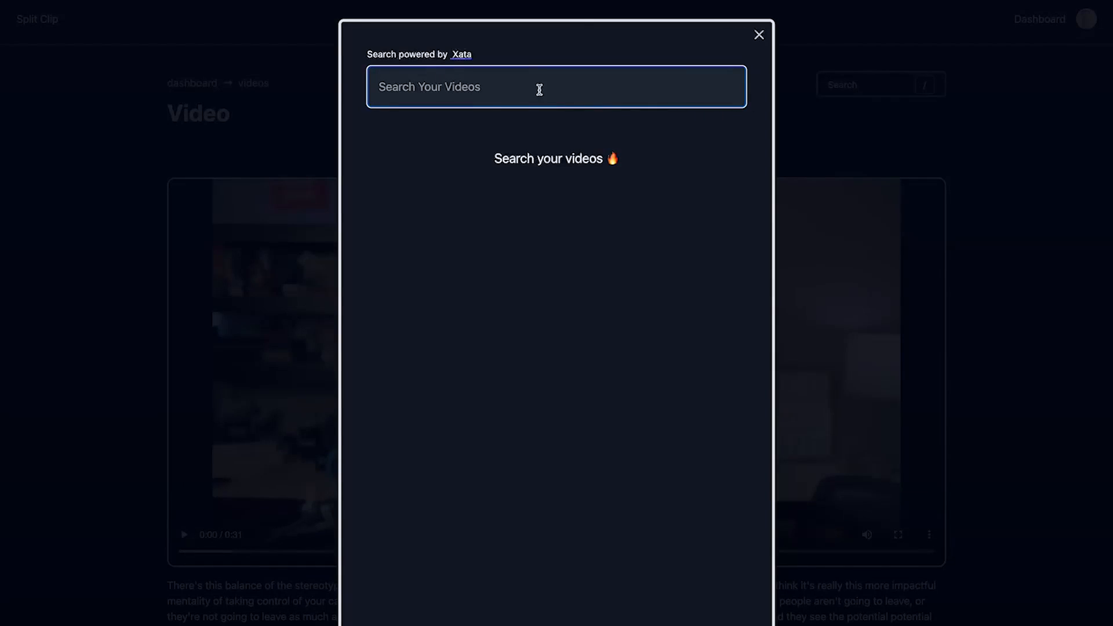
Step: Search Split Clip's videos for the word "every"
text(every)
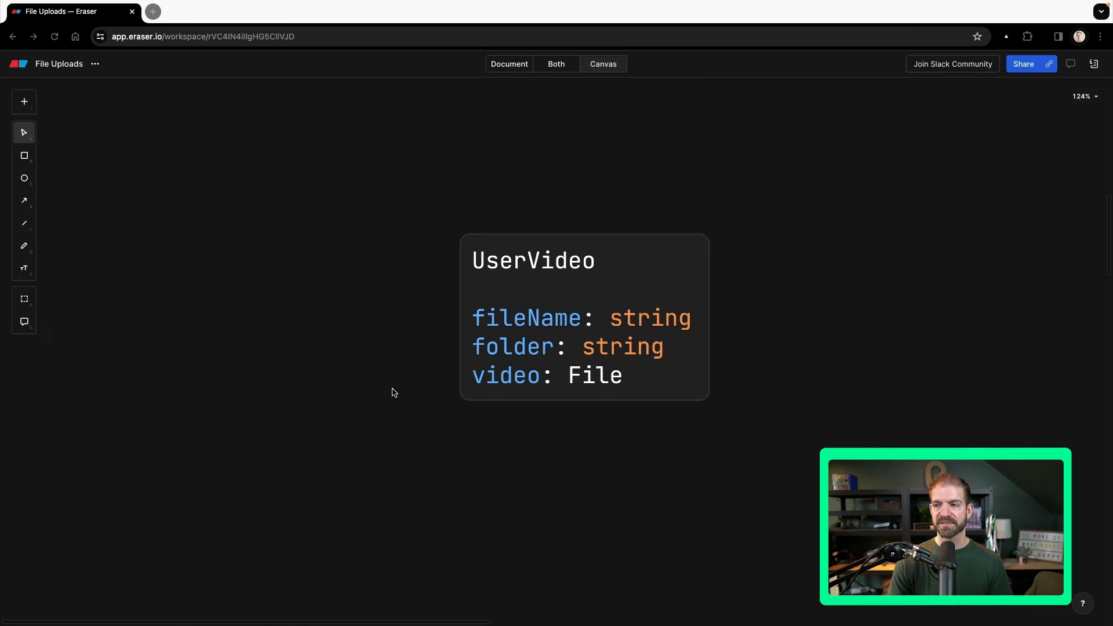
mouse_move(510, 385)
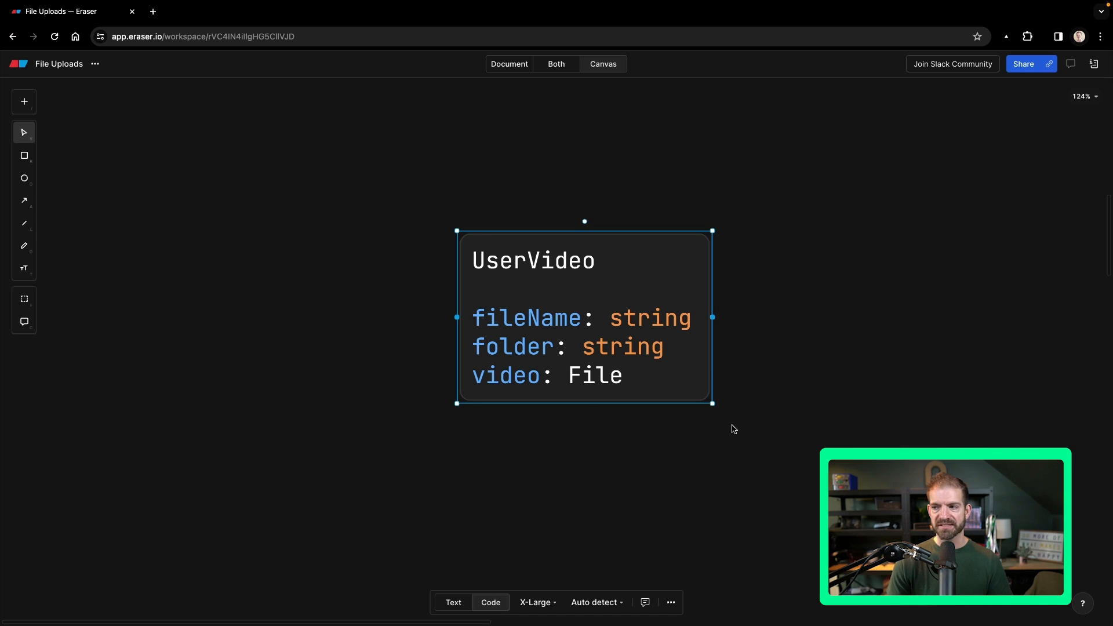
Step: Select the UserVideo data model card on the Eraser canvas
click(733, 429)
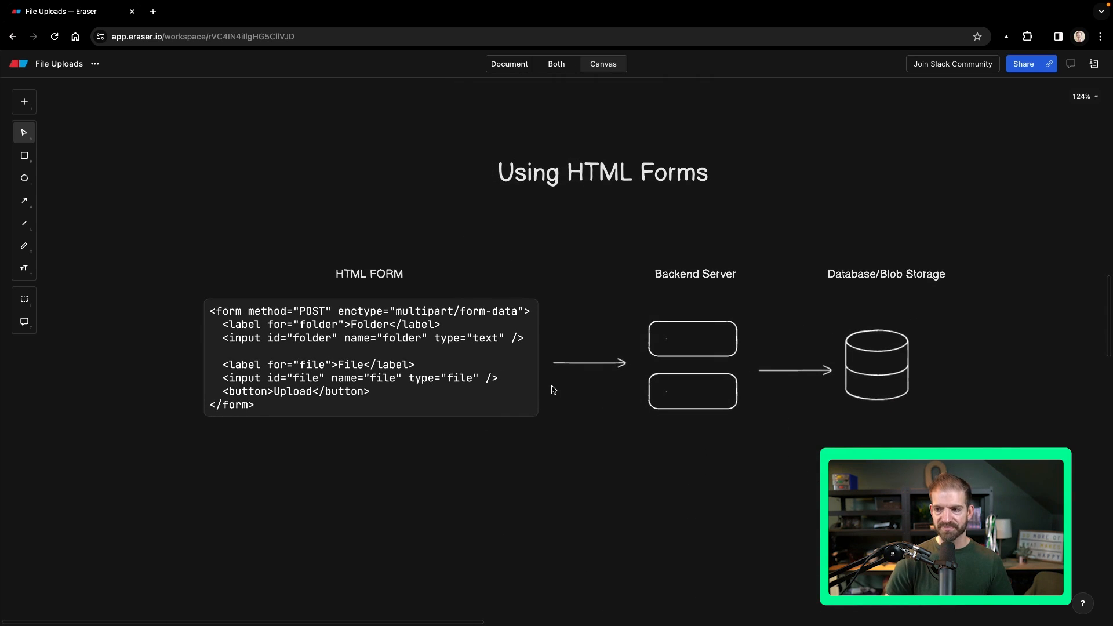
click(368, 357)
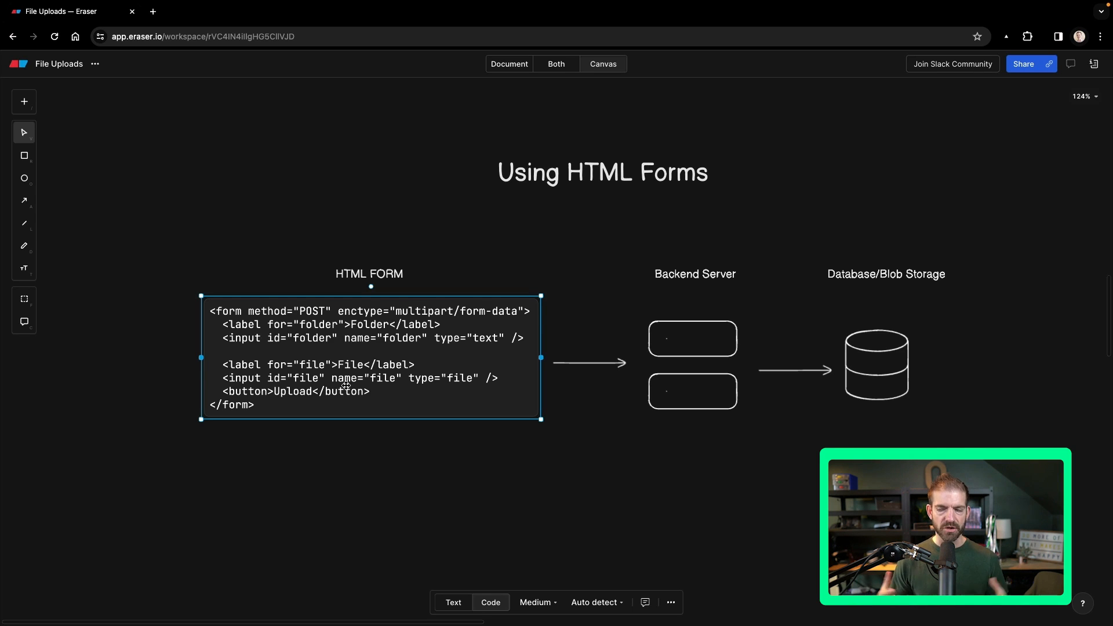
mouse_move(343, 382)
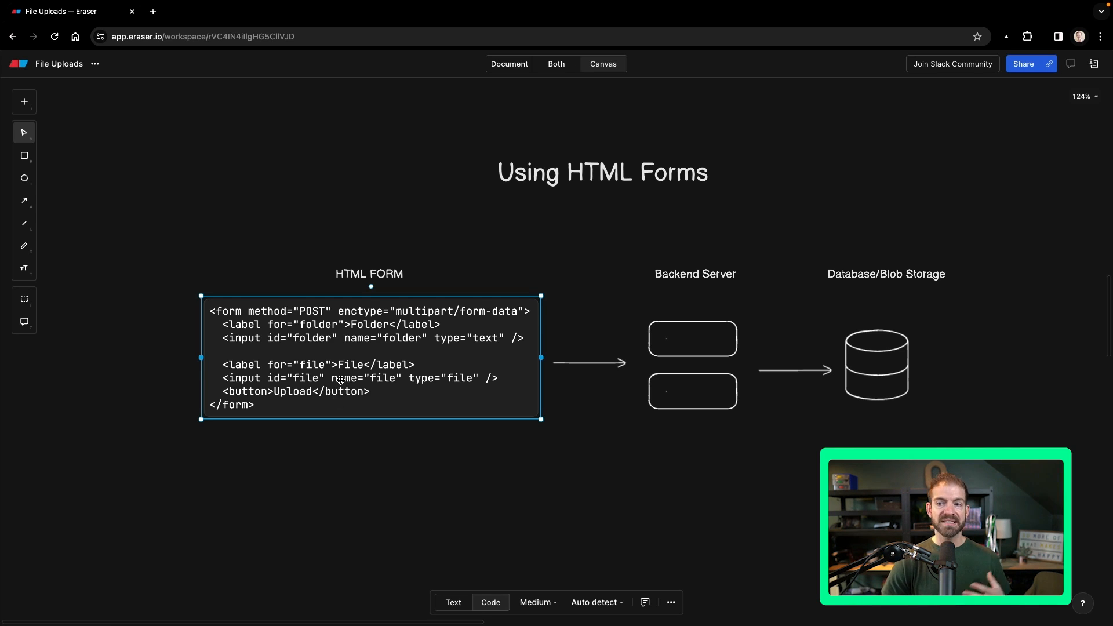
key(ctrl+a)
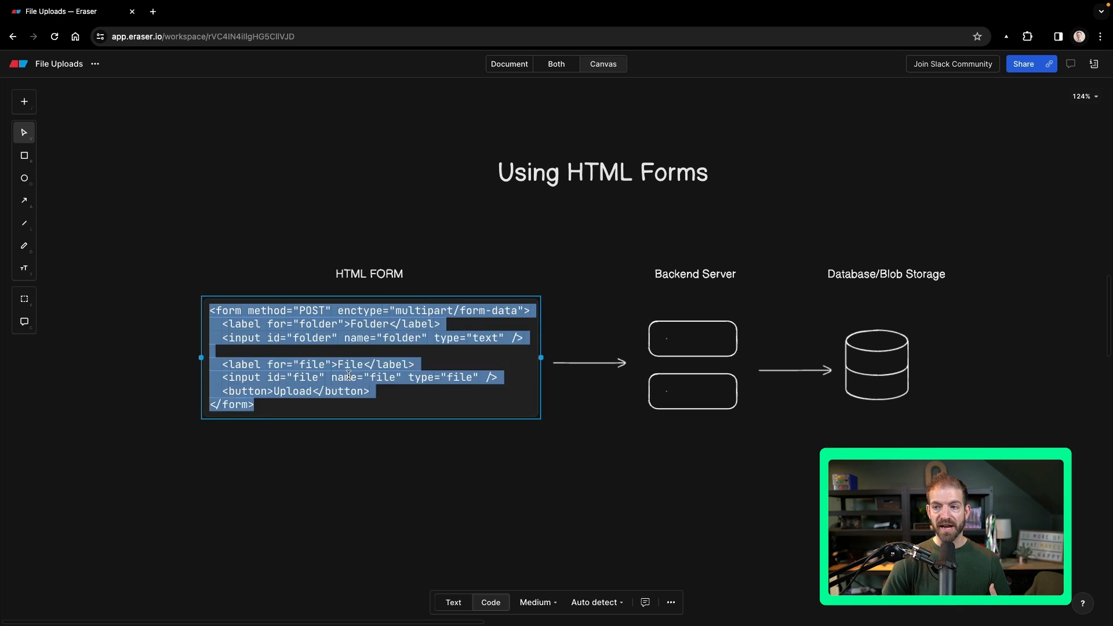
click(348, 377)
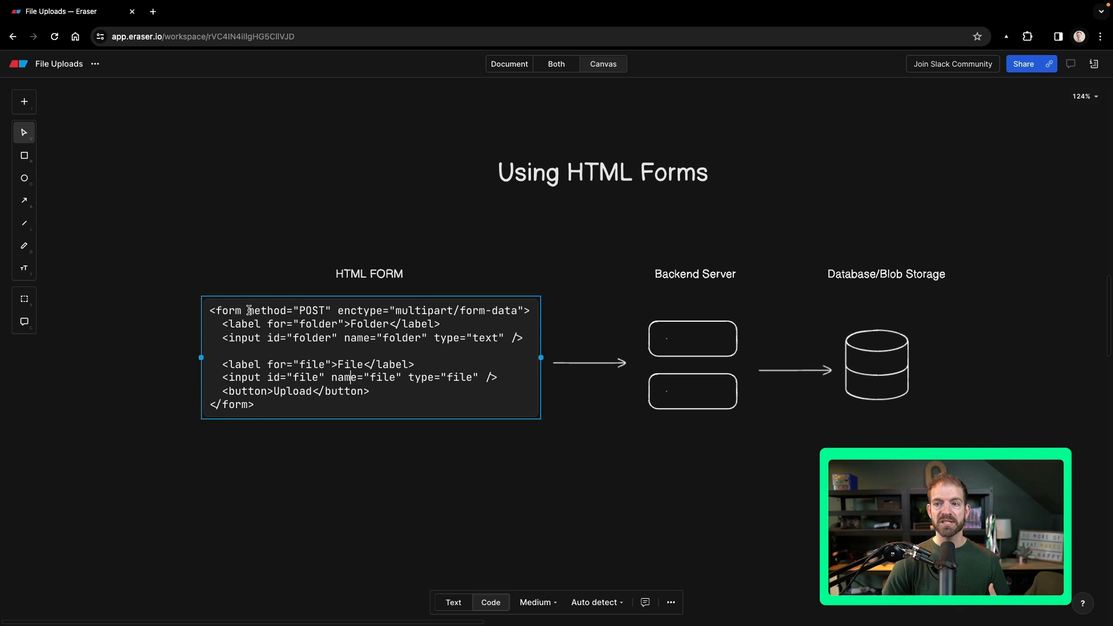
double_click(287, 311)
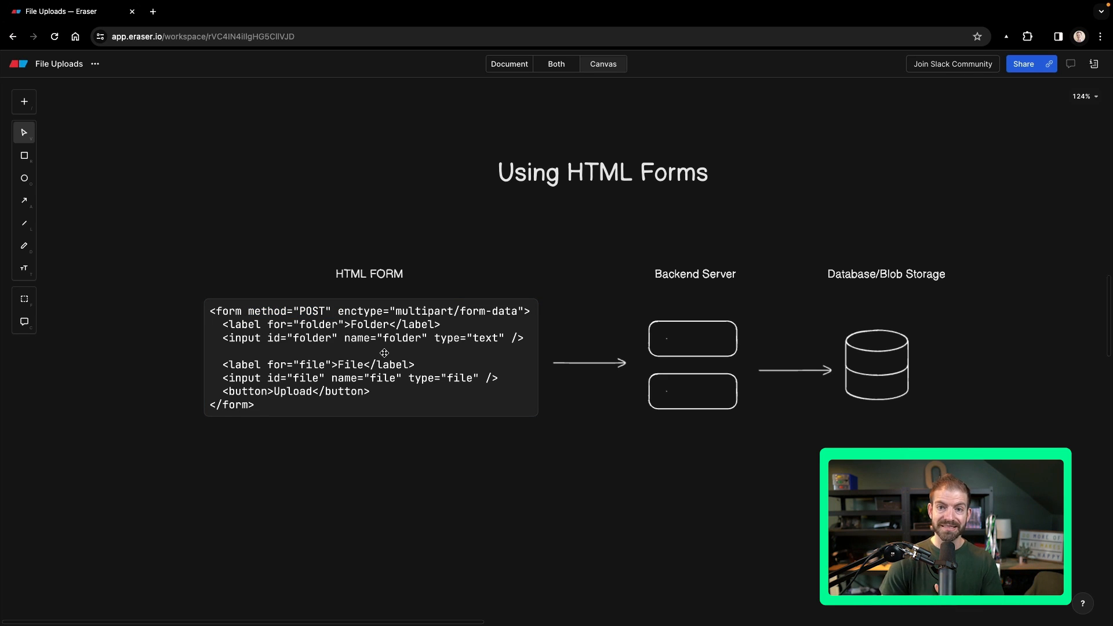
click(692, 337)
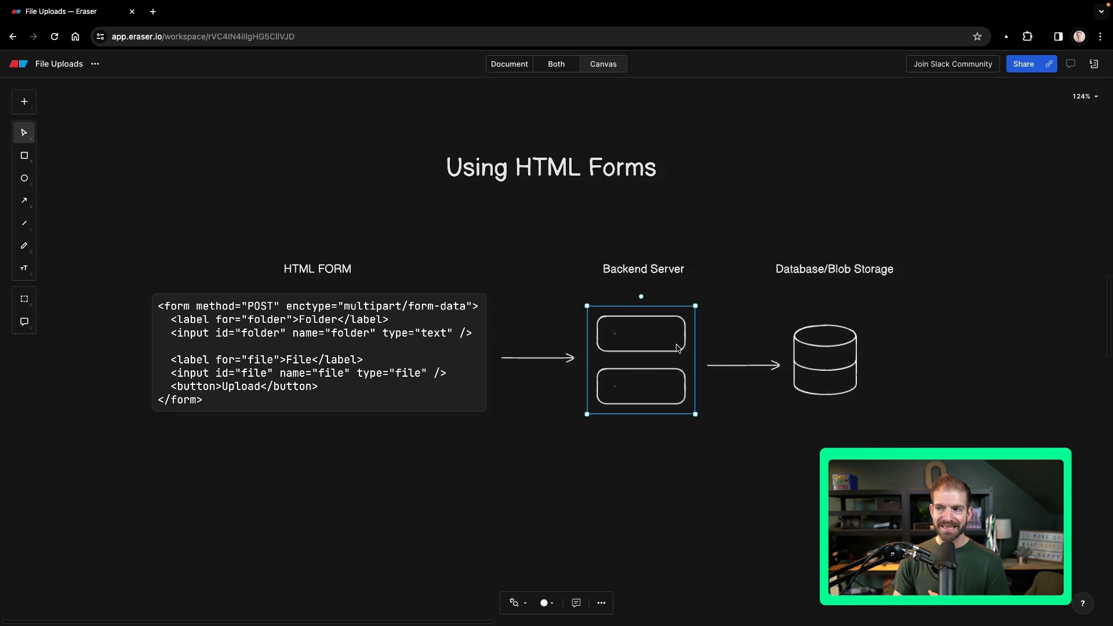
mouse_move(819, 347)
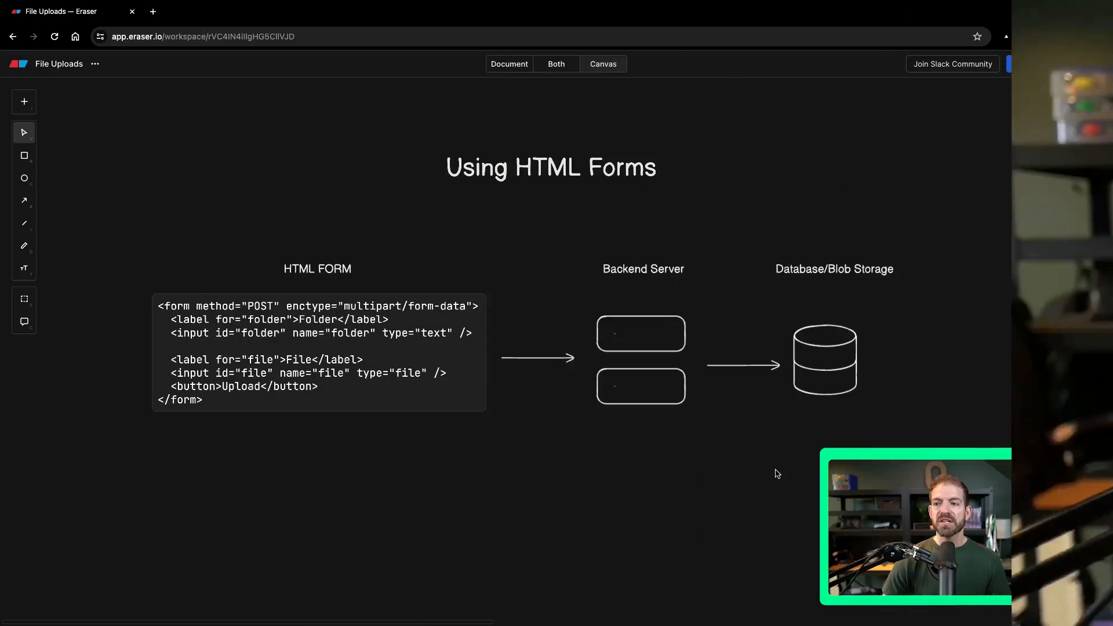
Step: Scroll to the Using JavaScript Fetch diagram and select its fetch code block and Backend Server boxes
scroll(down, 3)
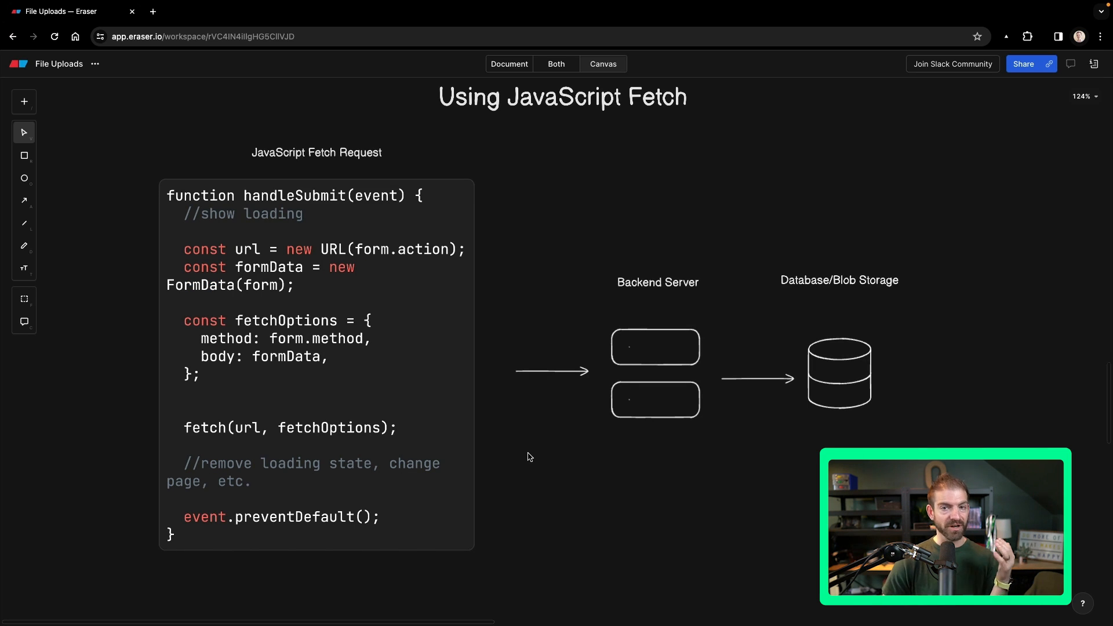
click(316, 355)
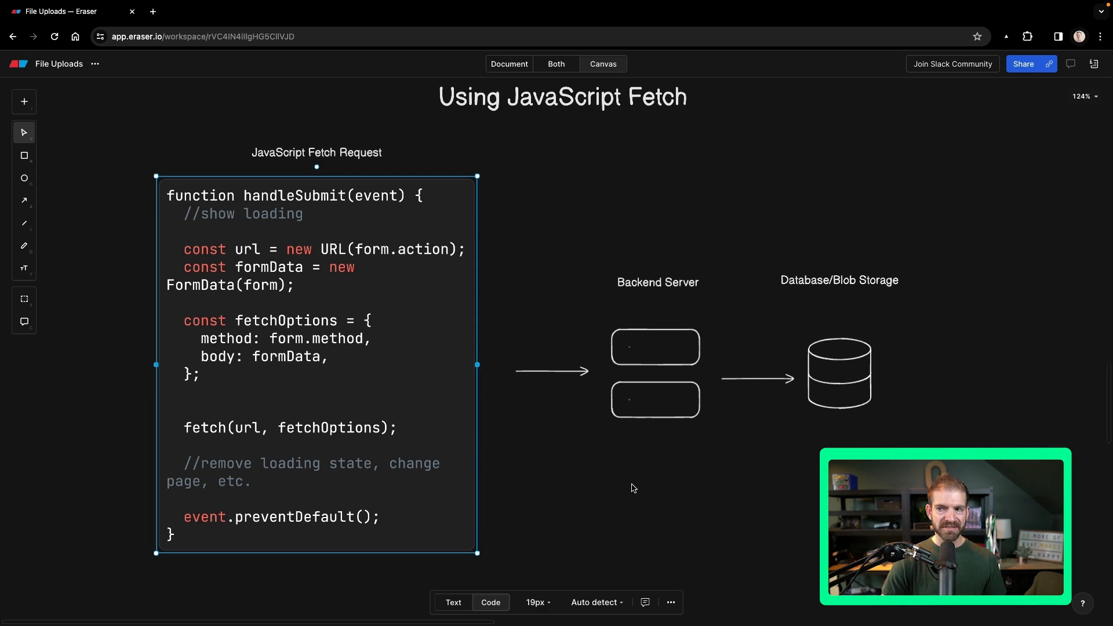
mouse_move(674, 432)
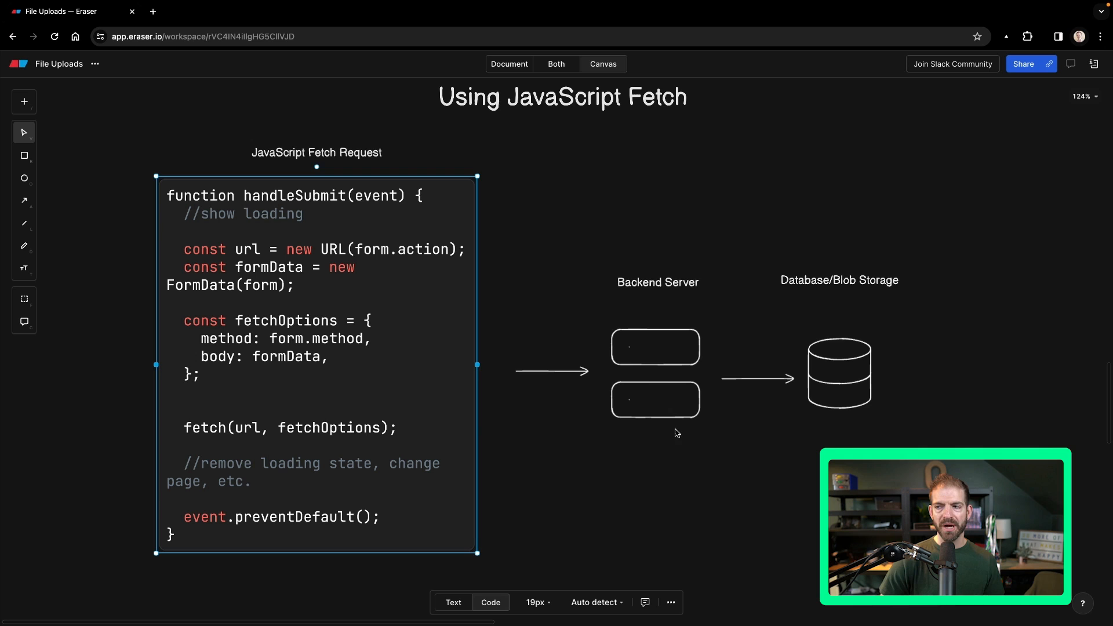
click(654, 372)
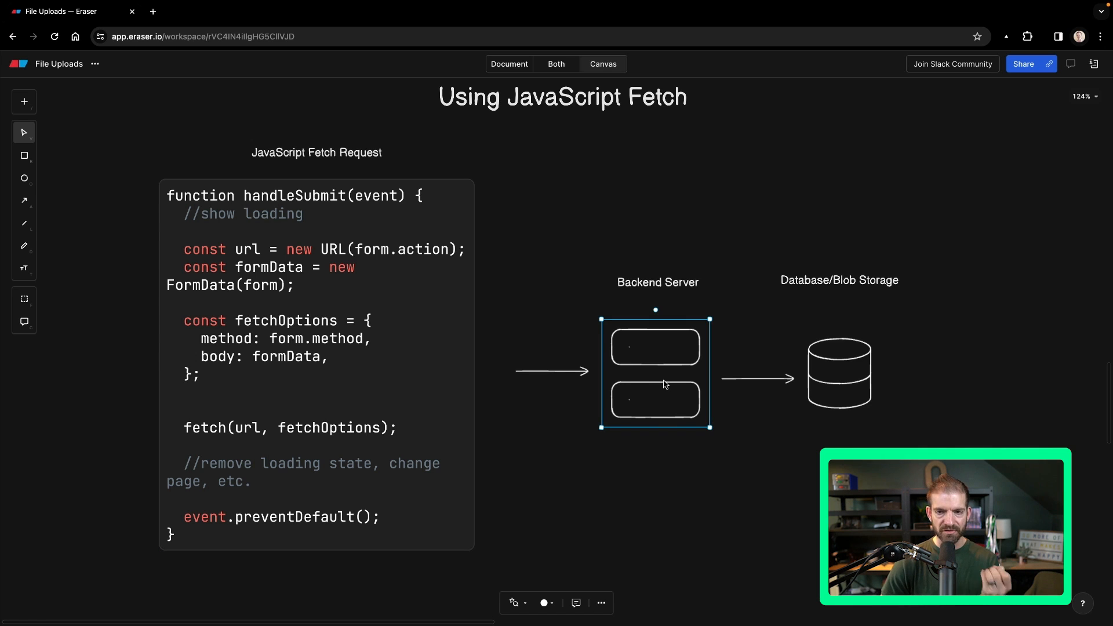
mouse_move(861, 443)
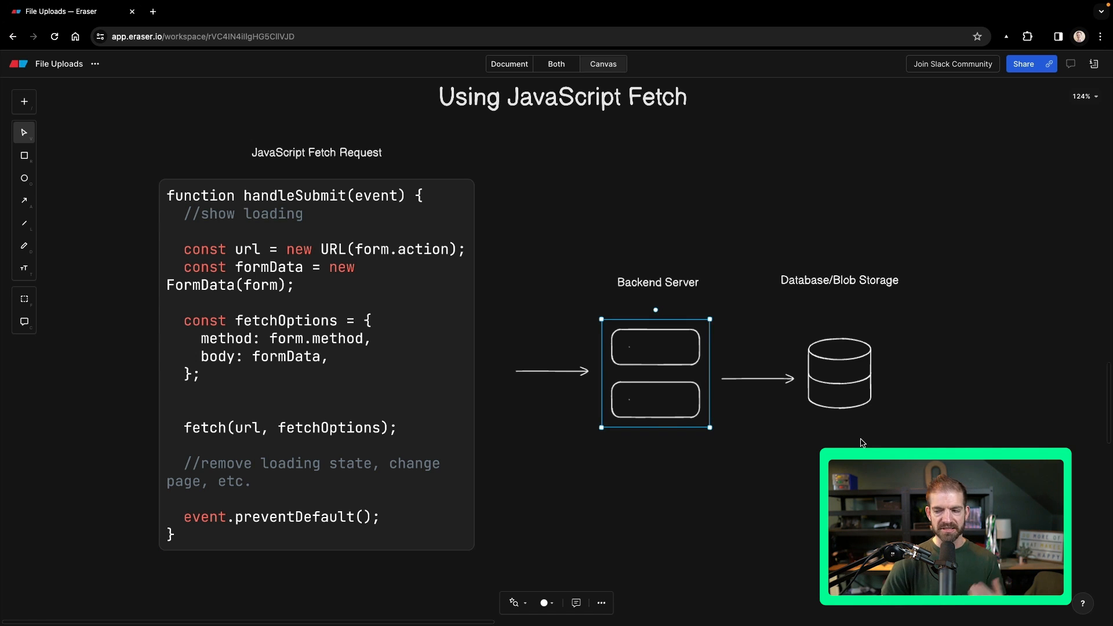
Step: Scroll to the Express/multer upload code and highlight the multer destination options
scroll(down, 3)
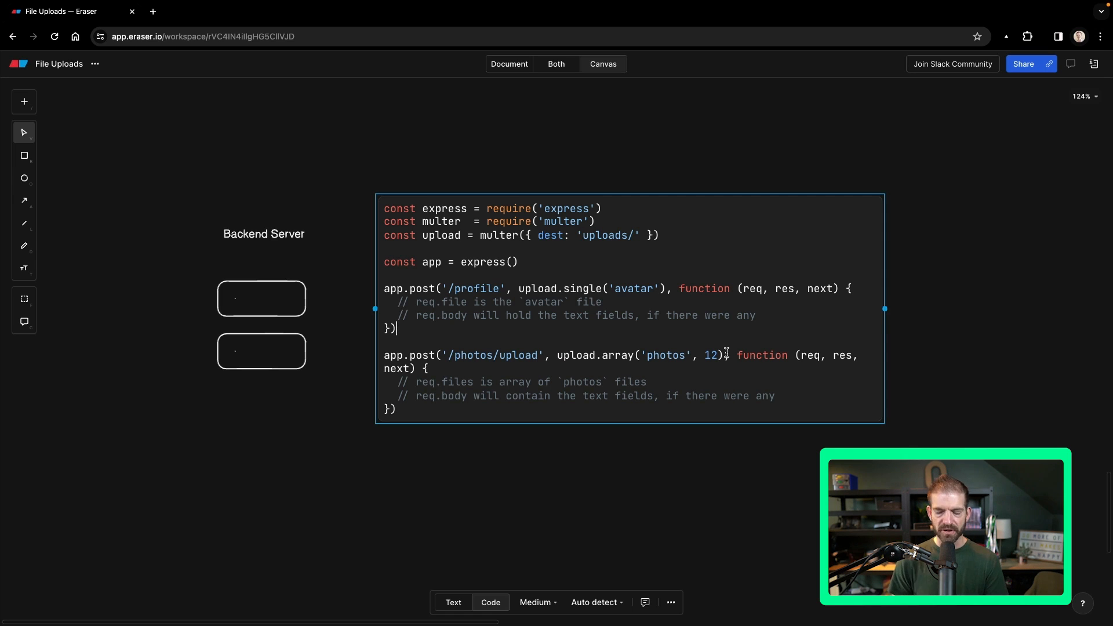
drag(727, 354, 665, 355)
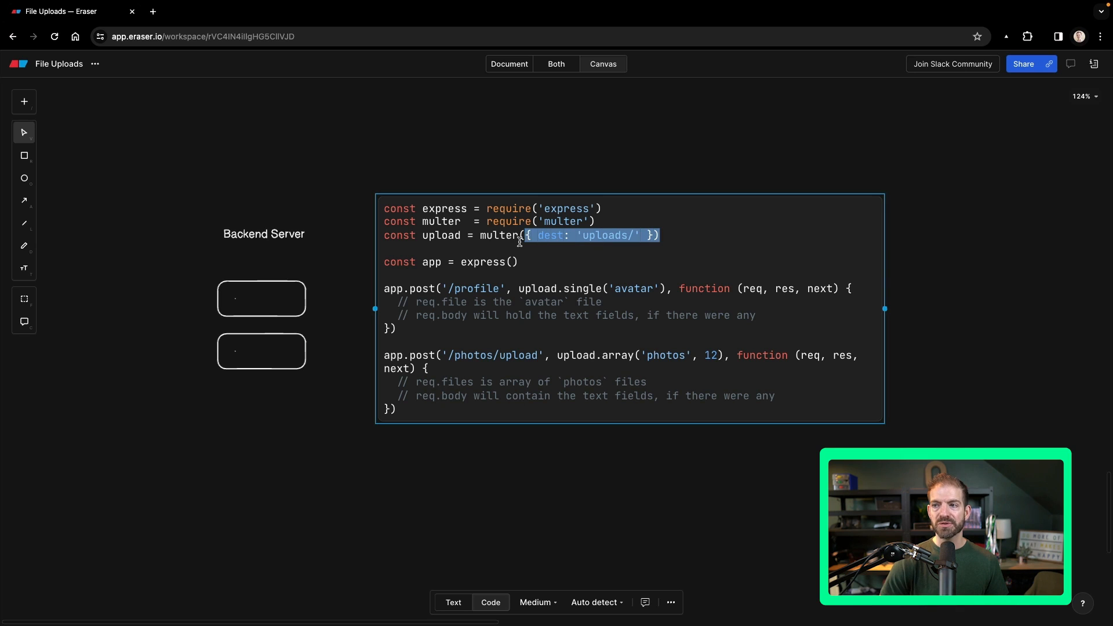
click(522, 260)
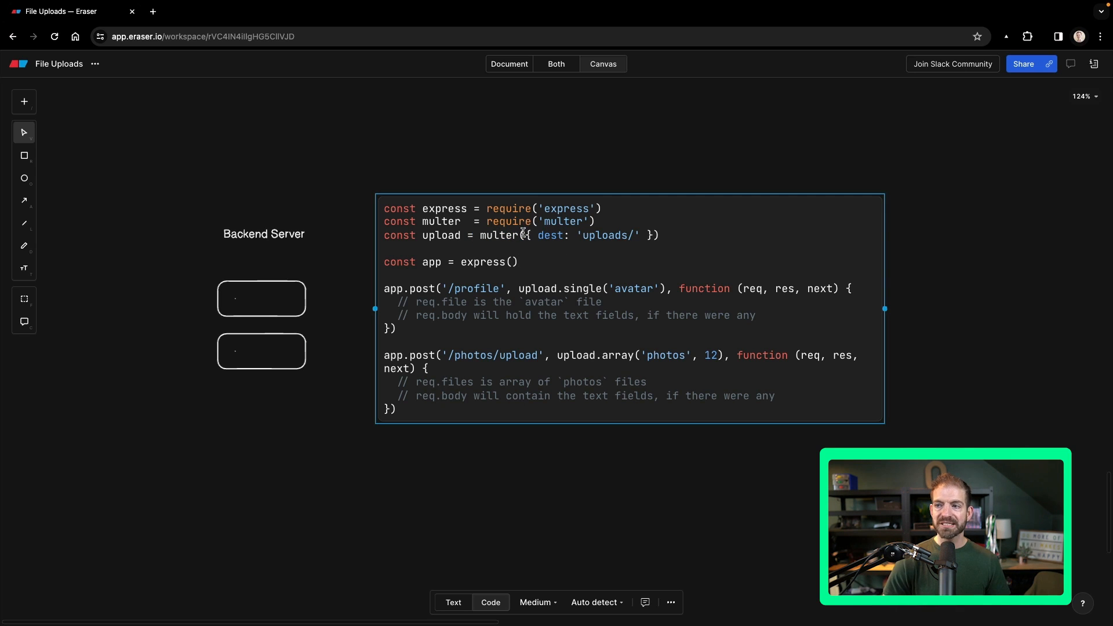
drag(529, 235, 649, 236)
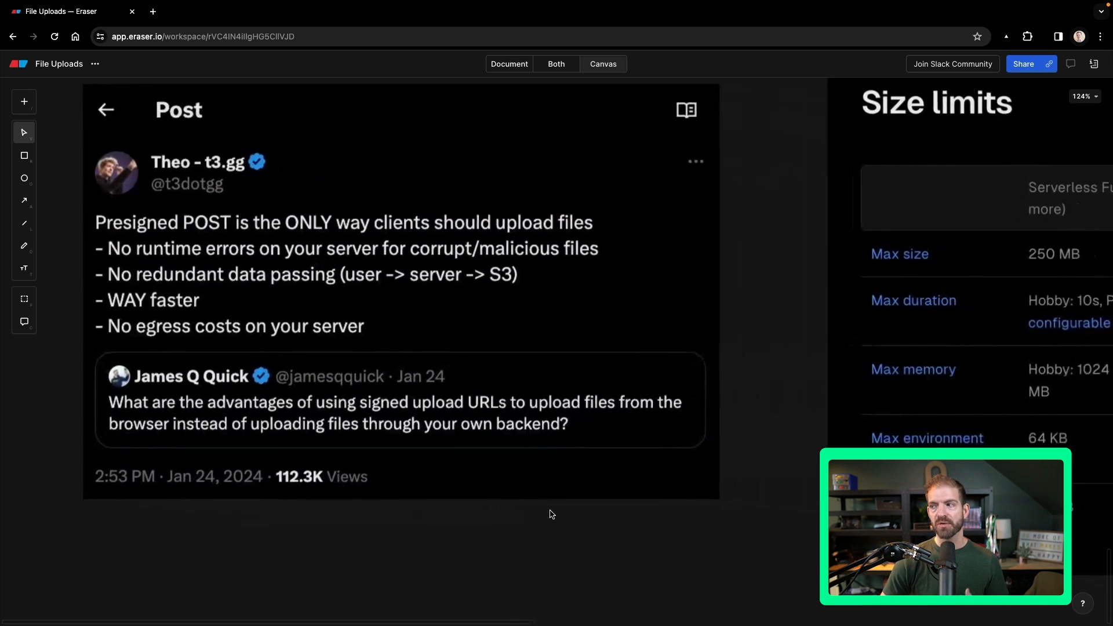
Step: Focus the canvas on the Vercel serverless size limits table
click(508, 64)
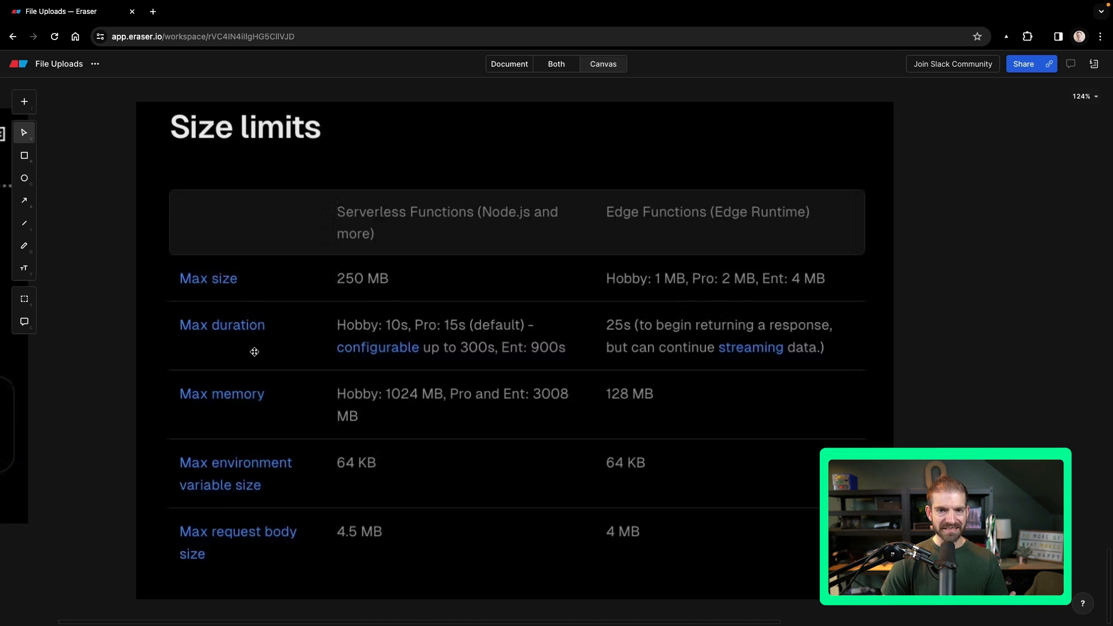
mouse_move(396, 279)
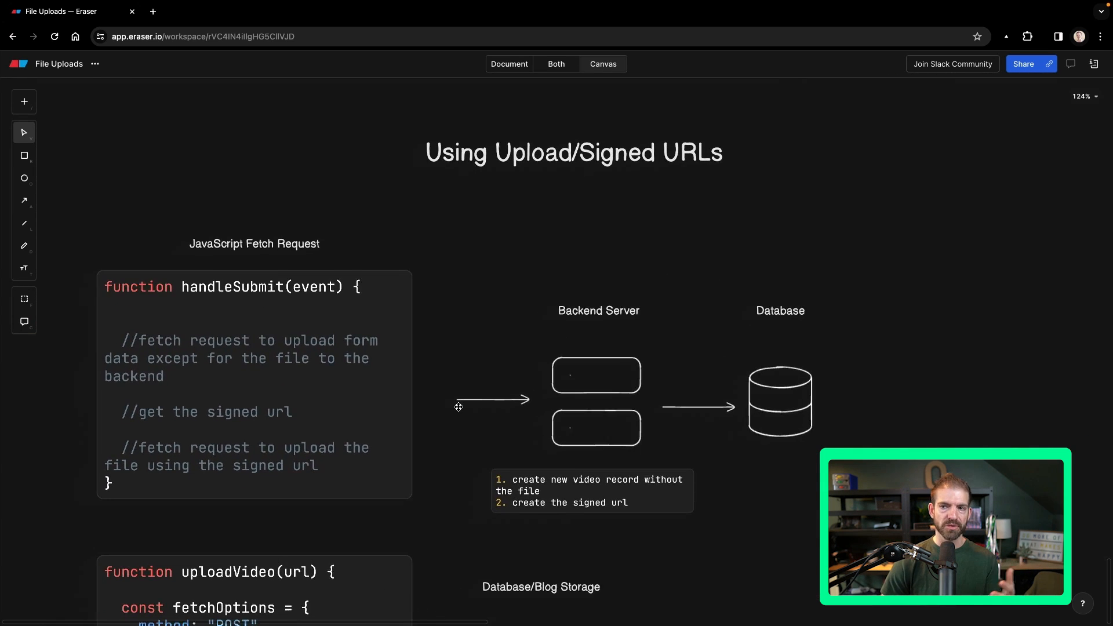
scroll(down, 3)
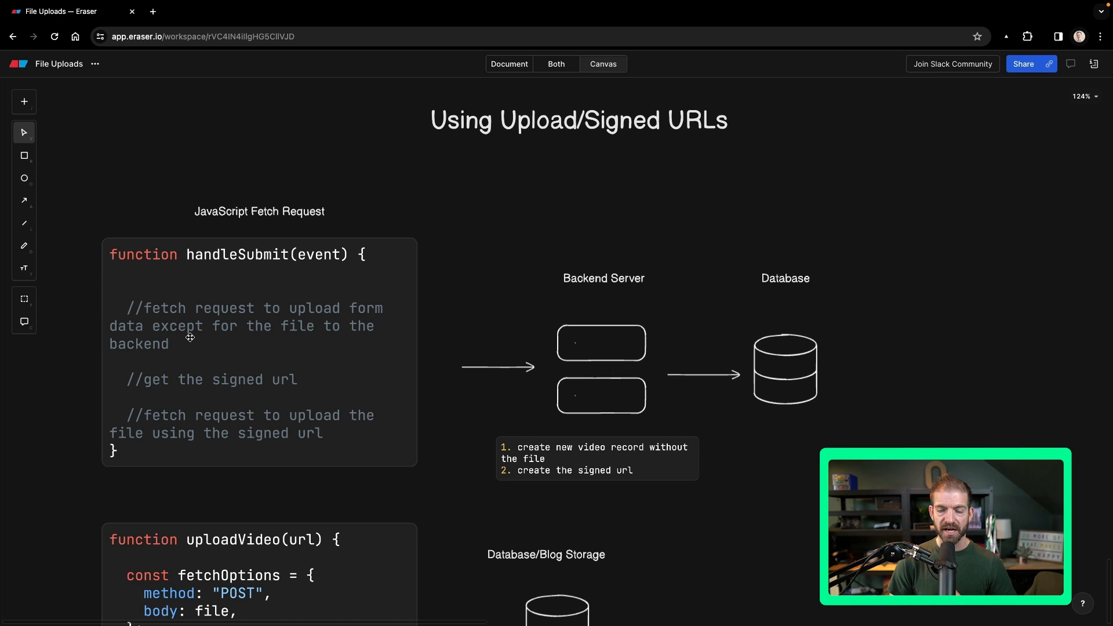
scroll(down, 3)
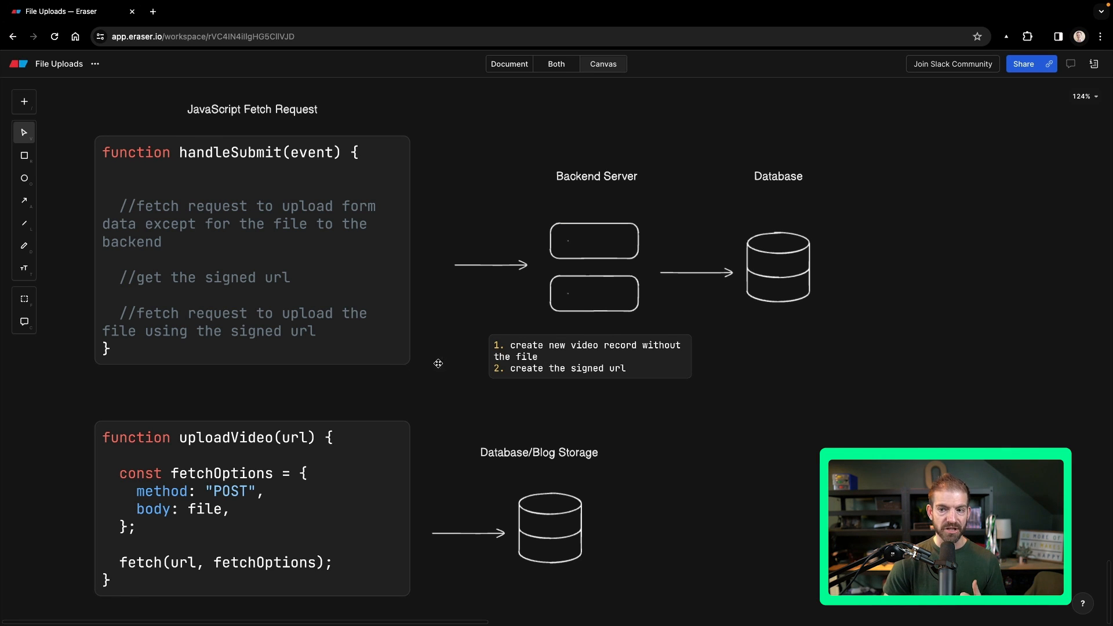
scroll(down, 3)
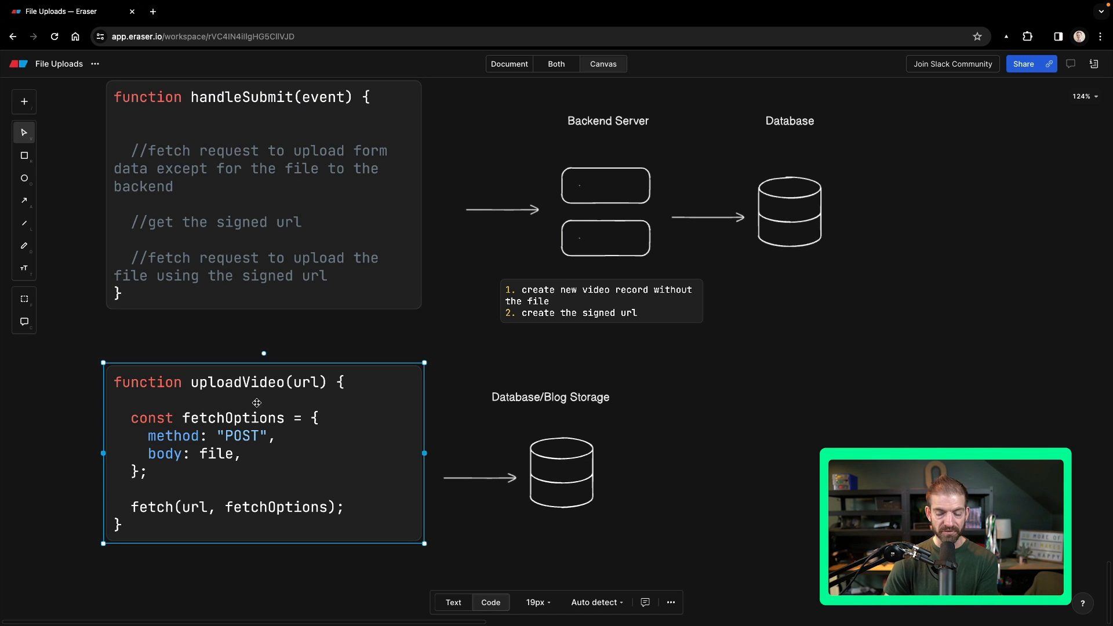
mouse_move(286, 479)
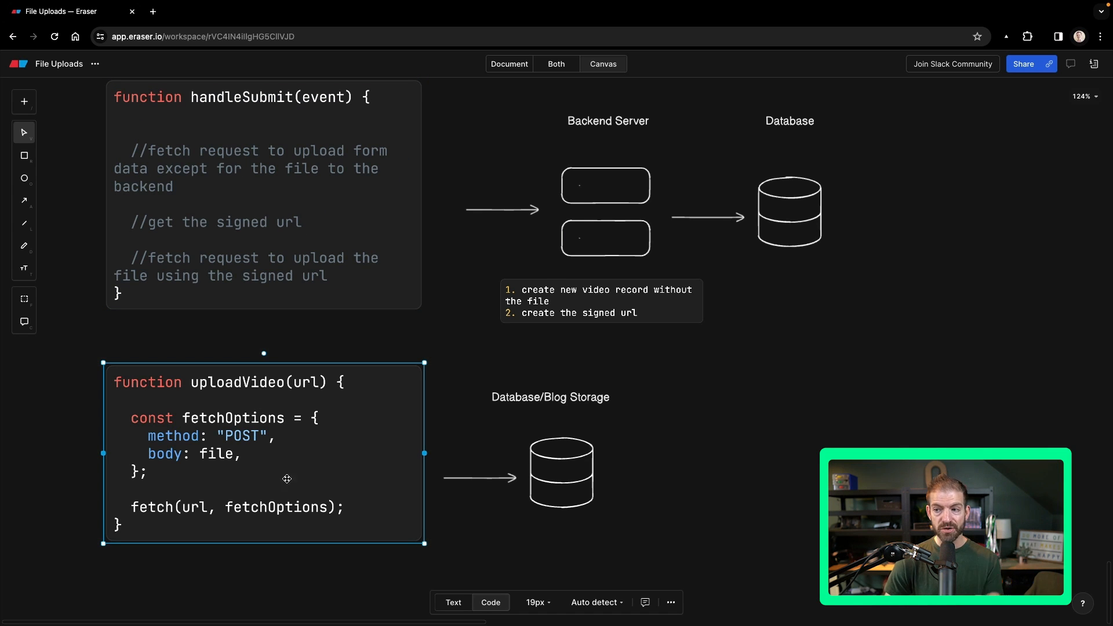
mouse_move(598, 508)
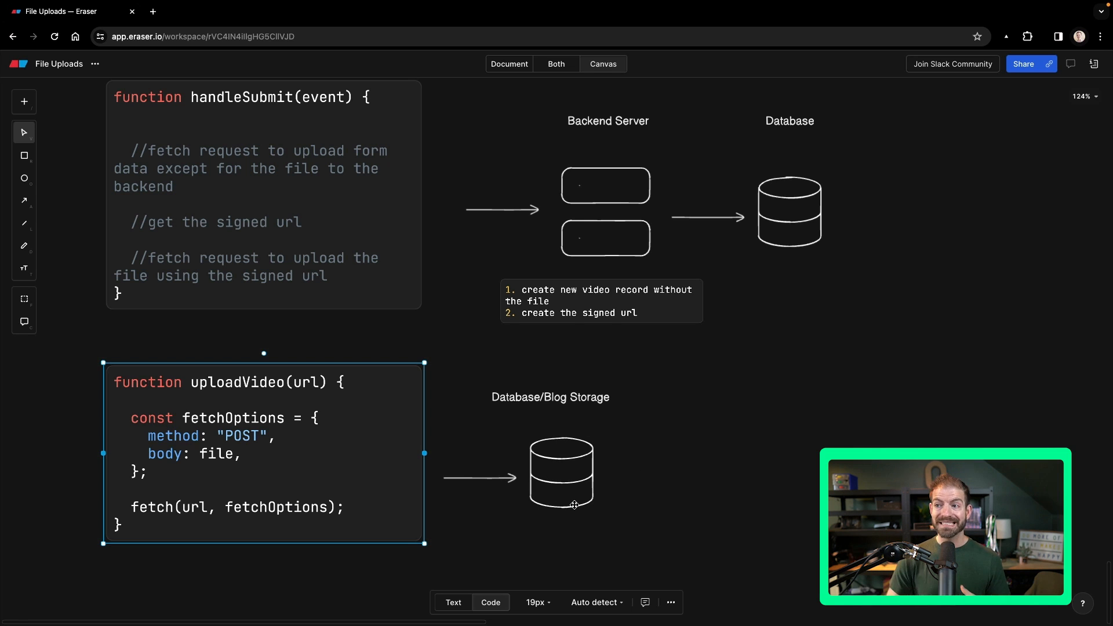
mouse_move(579, 216)
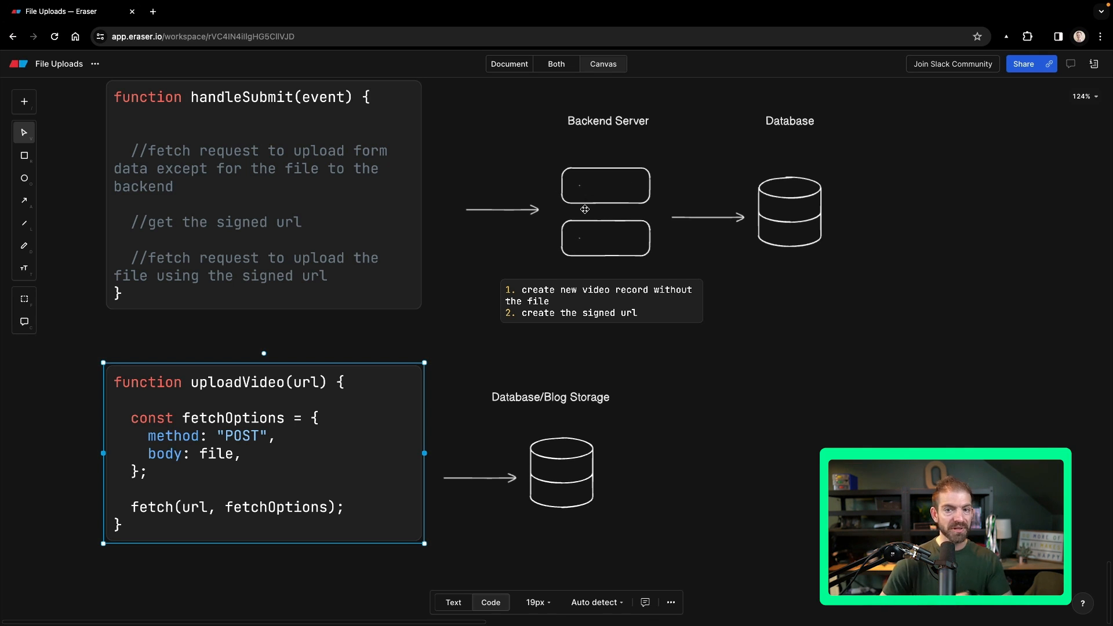
mouse_move(571, 468)
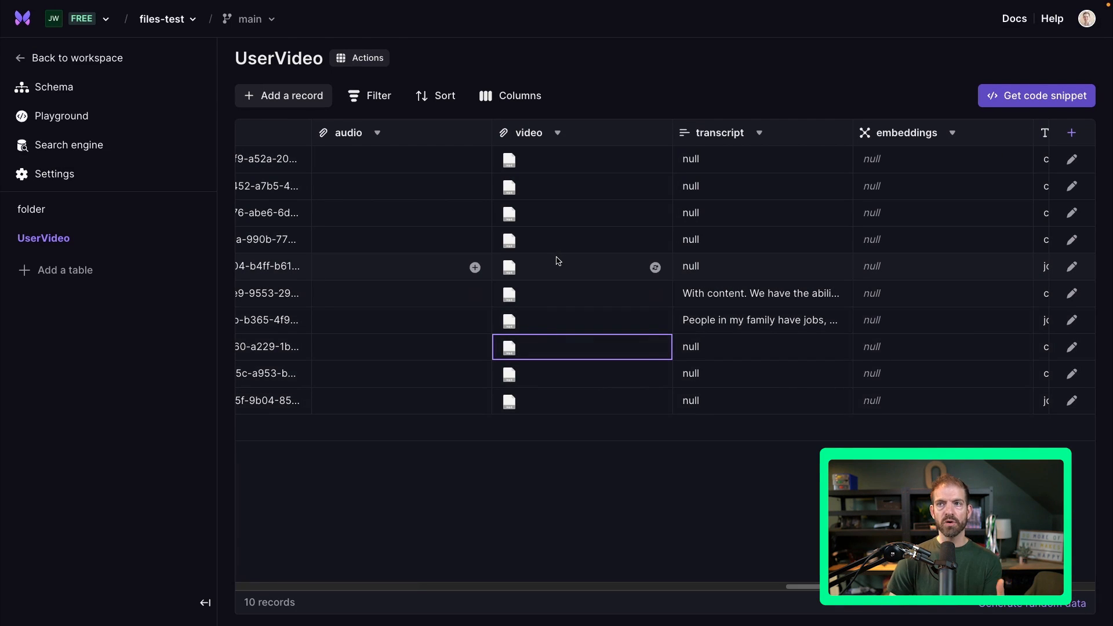
mouse_move(606, 184)
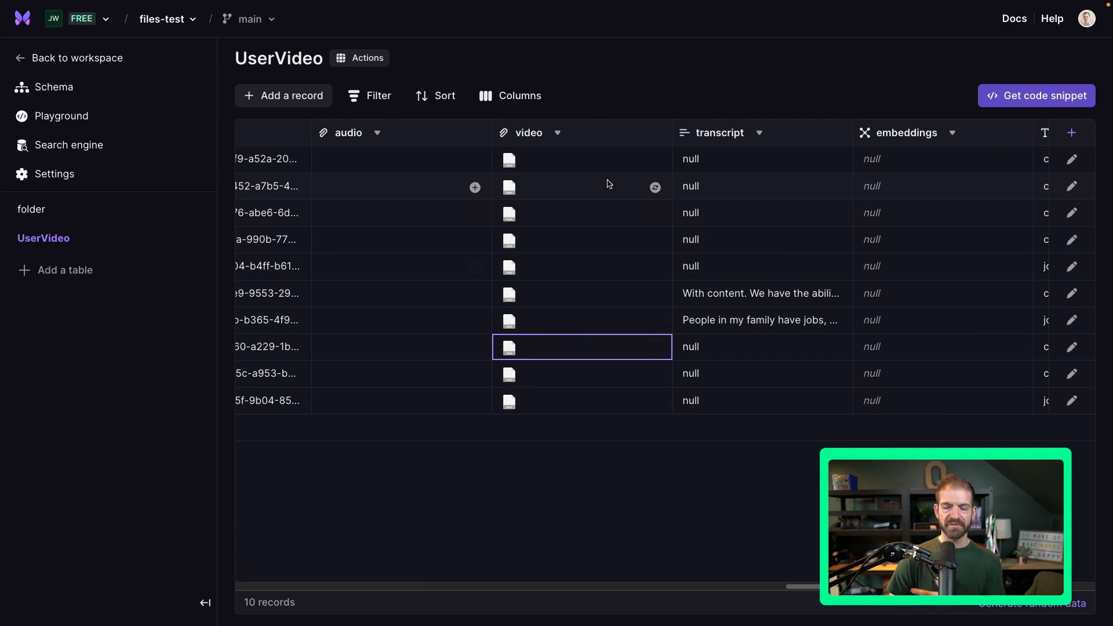
mouse_move(584, 143)
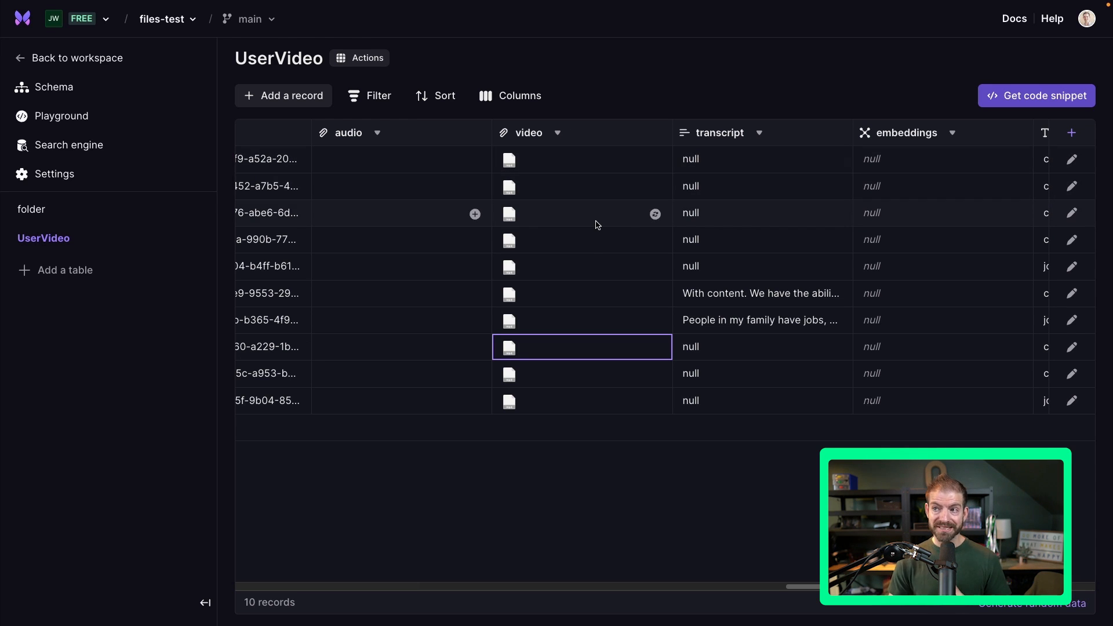
mouse_move(568, 132)
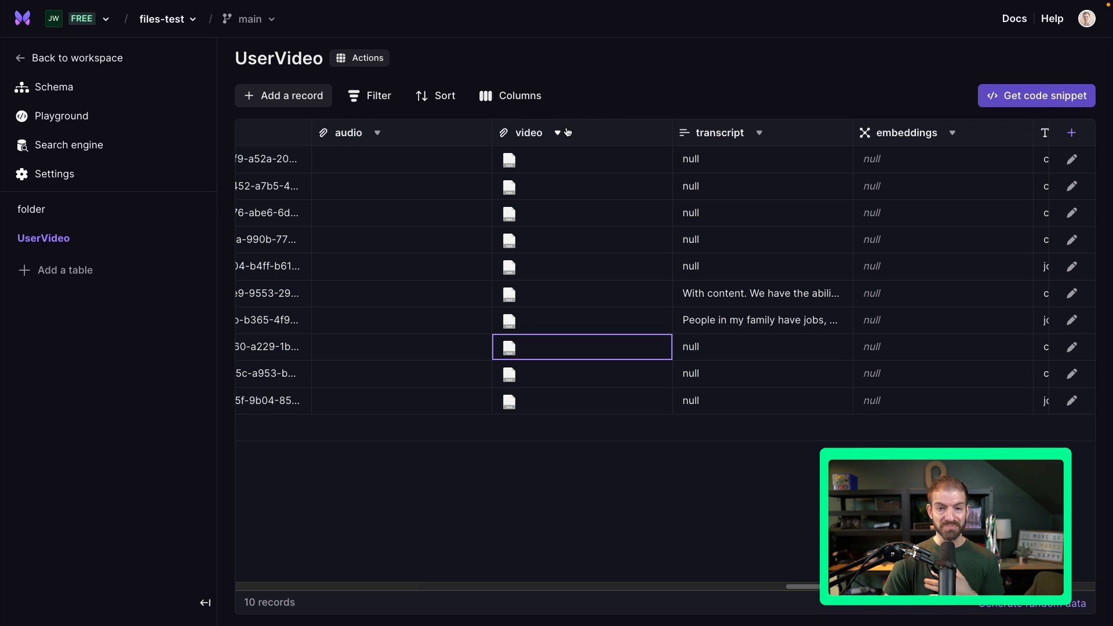
mouse_move(566, 132)
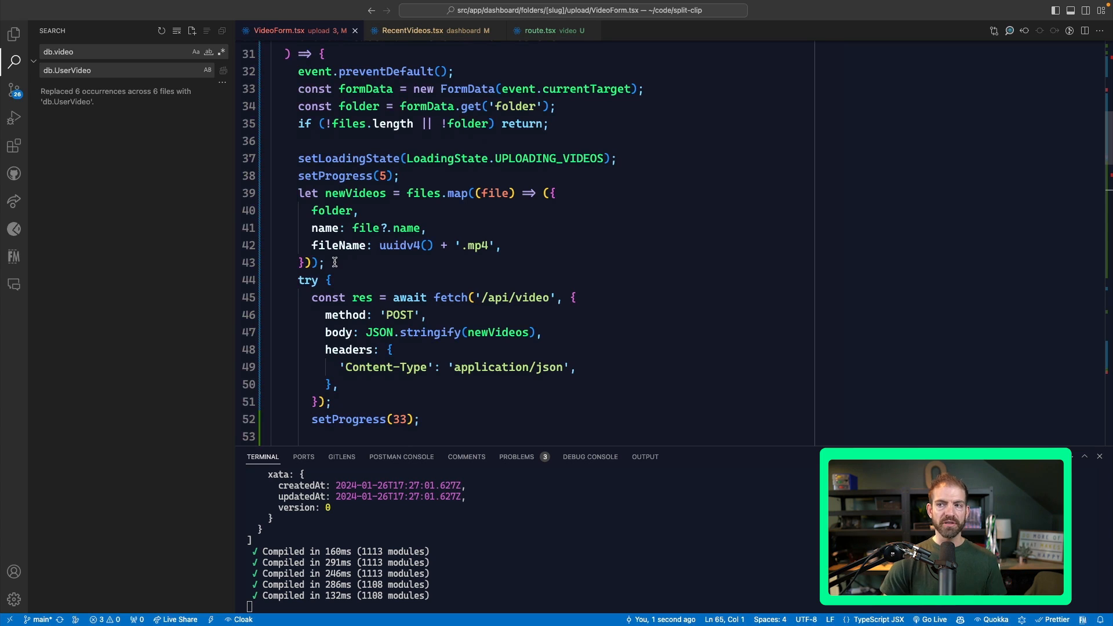
Step: Scroll VideoForm.tsx to the success branch that PUTs videos to their upload URLs
scroll(down, 3)
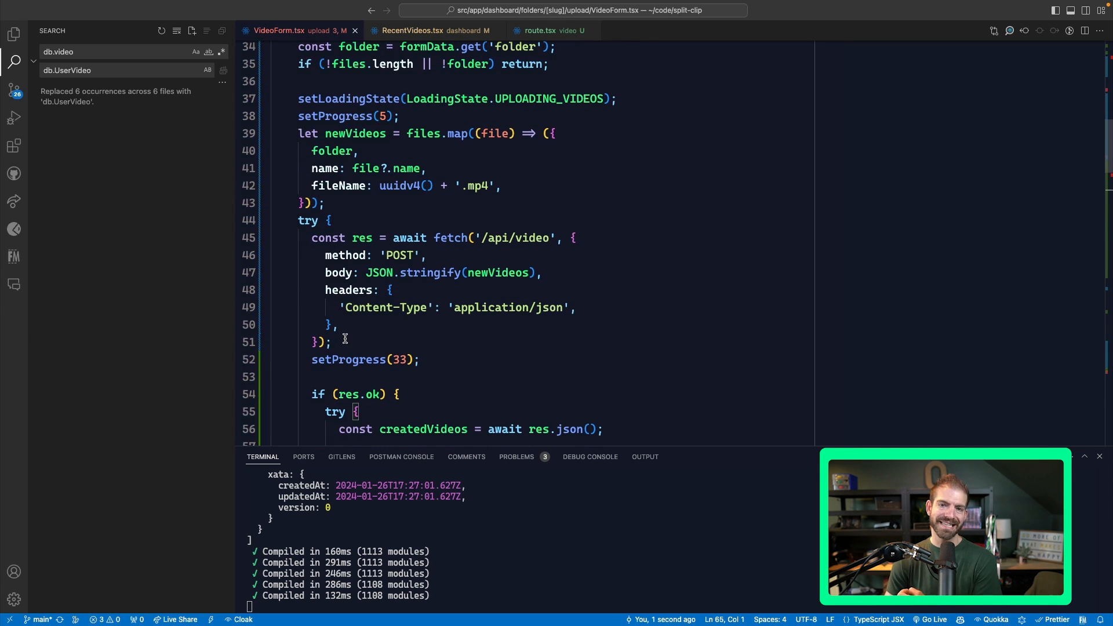
click(340, 325)
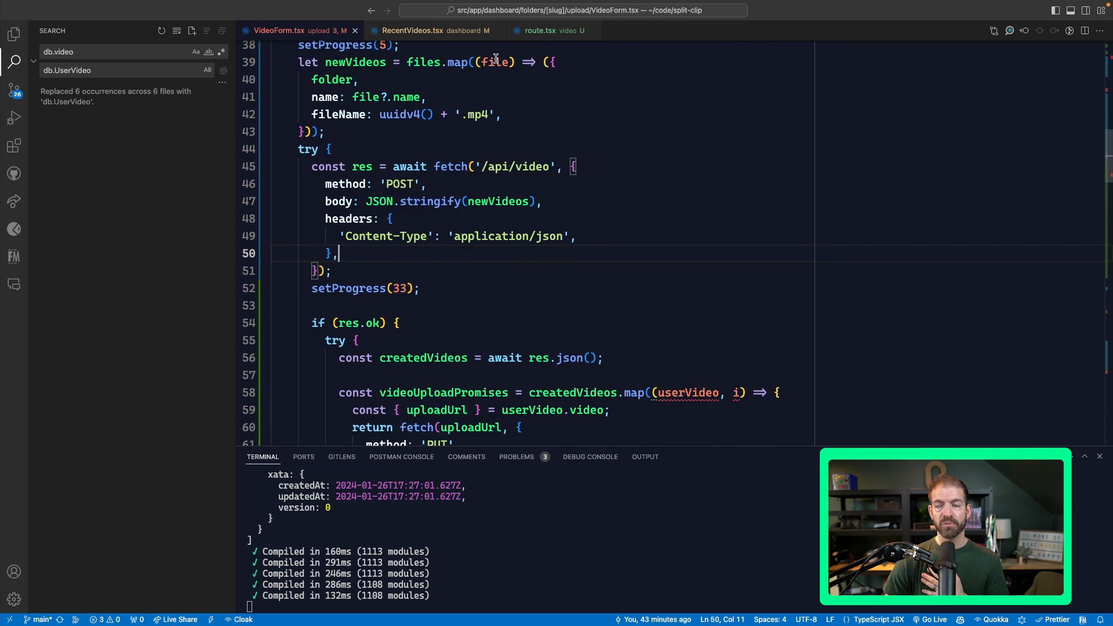
mouse_move(495, 62)
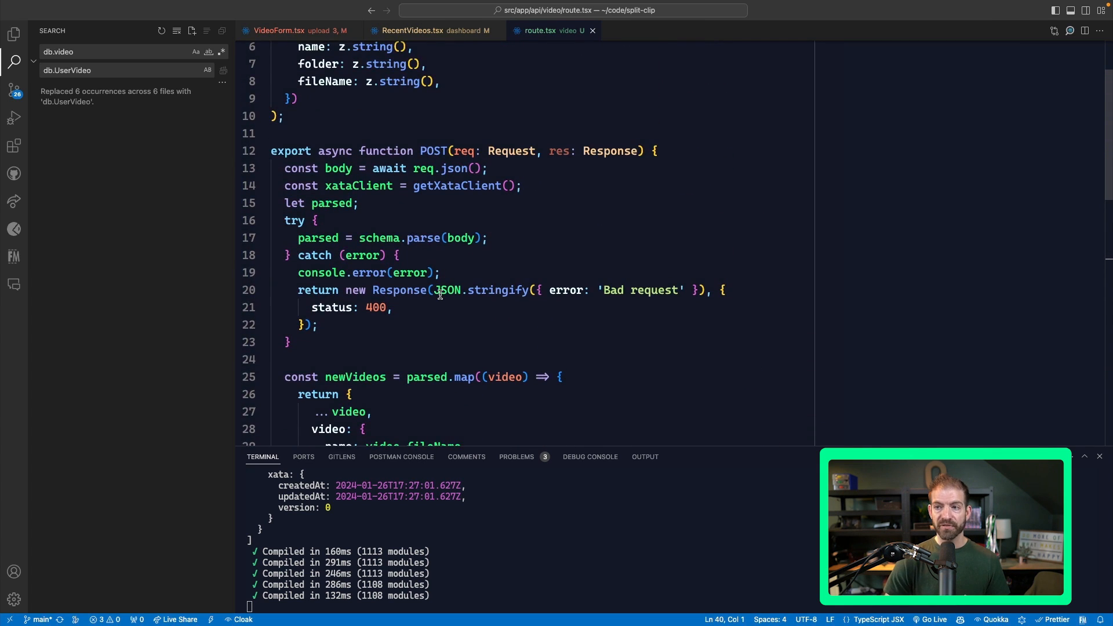
Step: Scroll route.tsx to where UserVideo records are created and select video.uploadUrl
scroll(down, 3)
text(base64Content: '',)
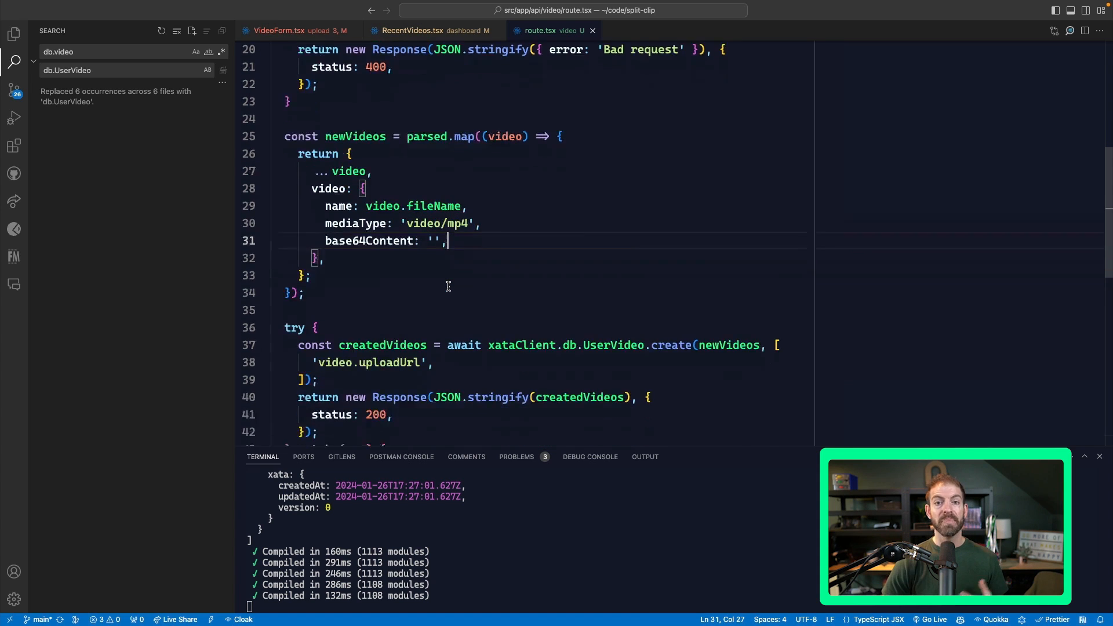
scroll(down, 3)
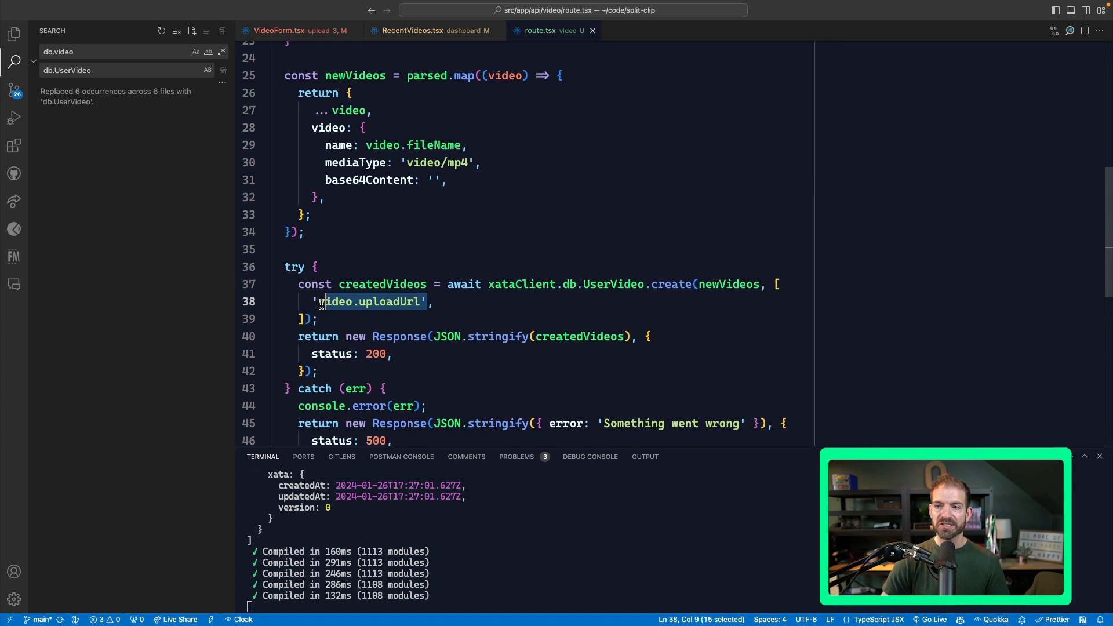
click(398, 301)
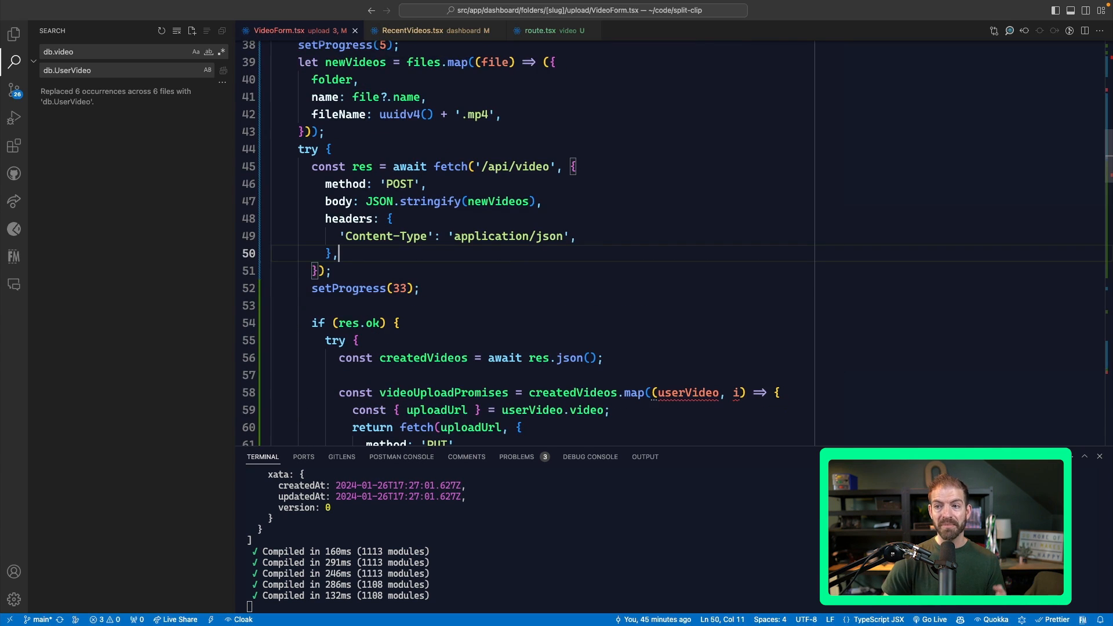
scroll(down, 3)
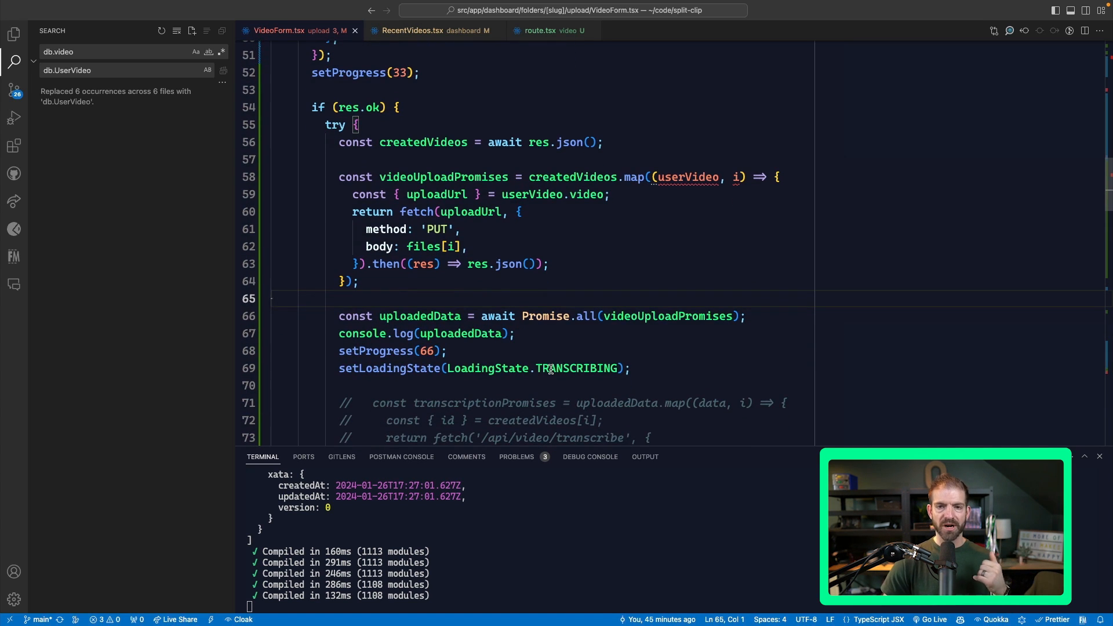
mouse_move(606, 346)
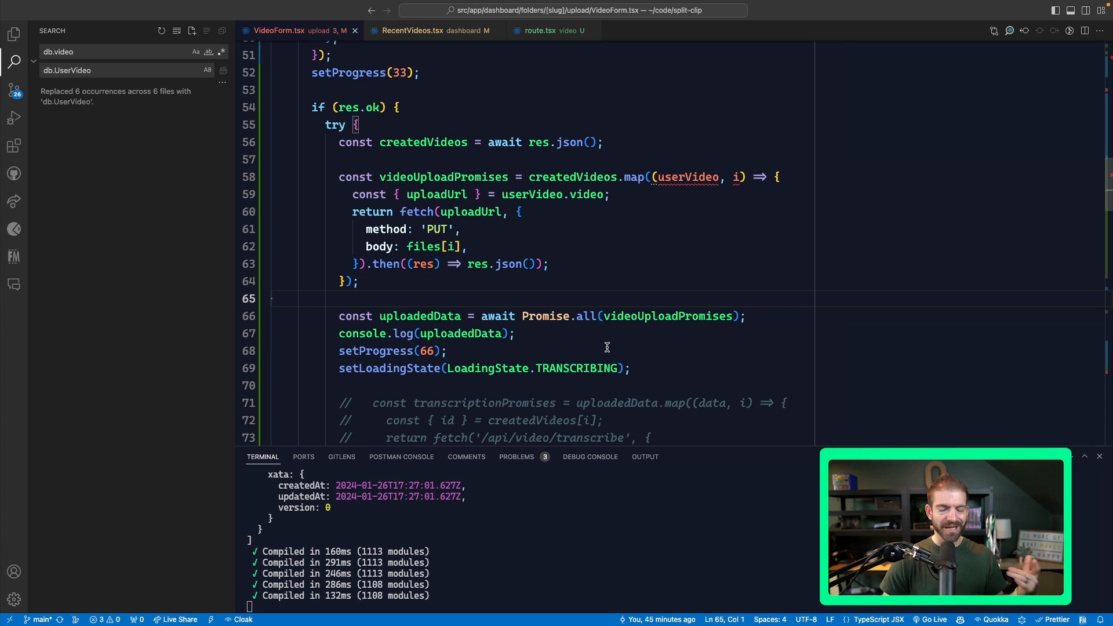
double_click(420, 316)
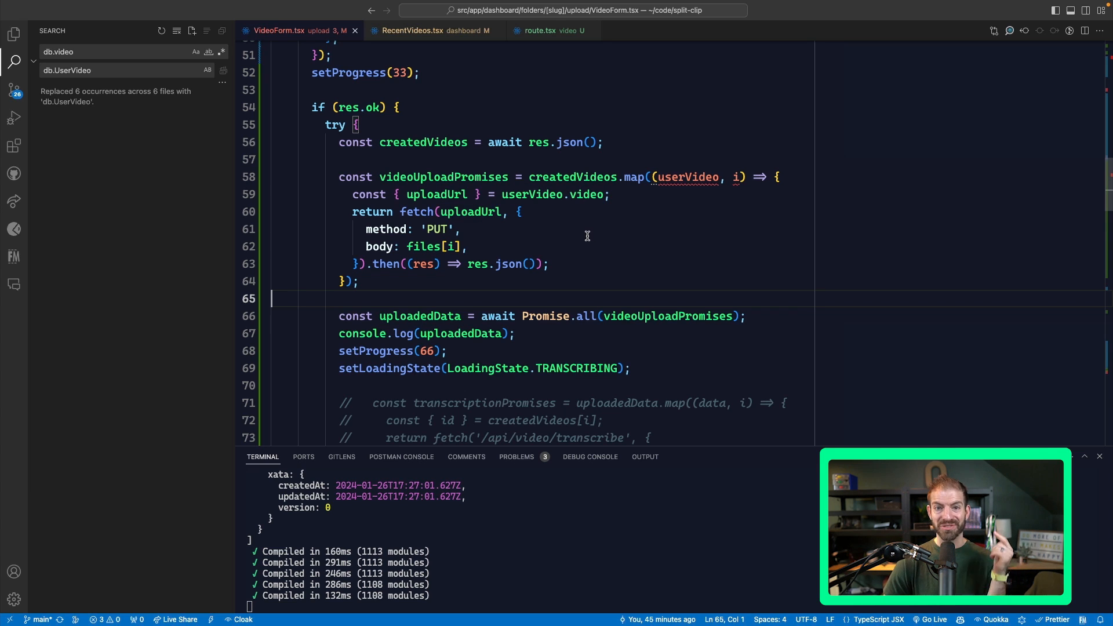
mouse_move(566, 279)
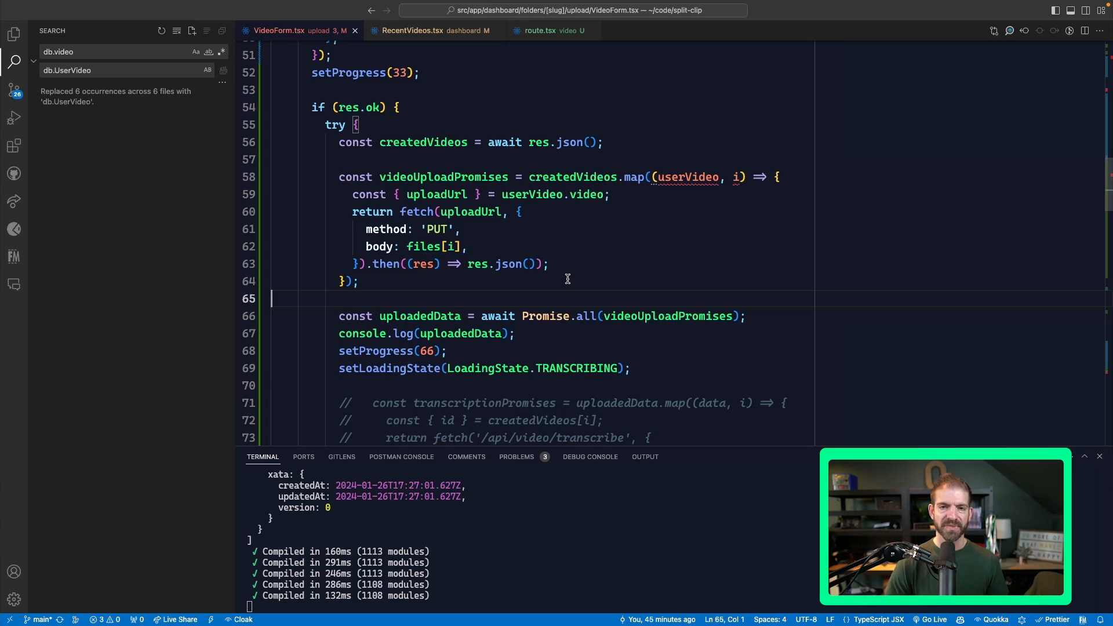